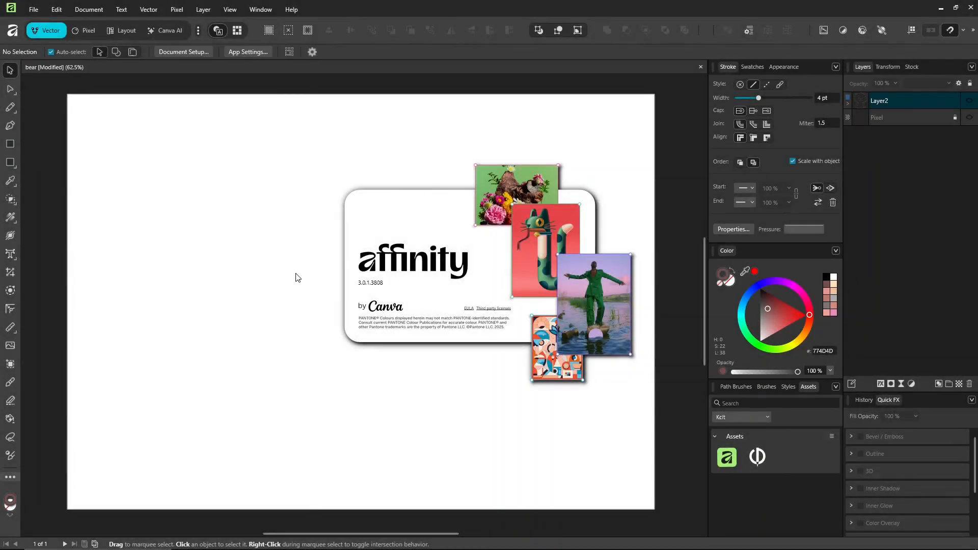
mouse_move(279, 316)
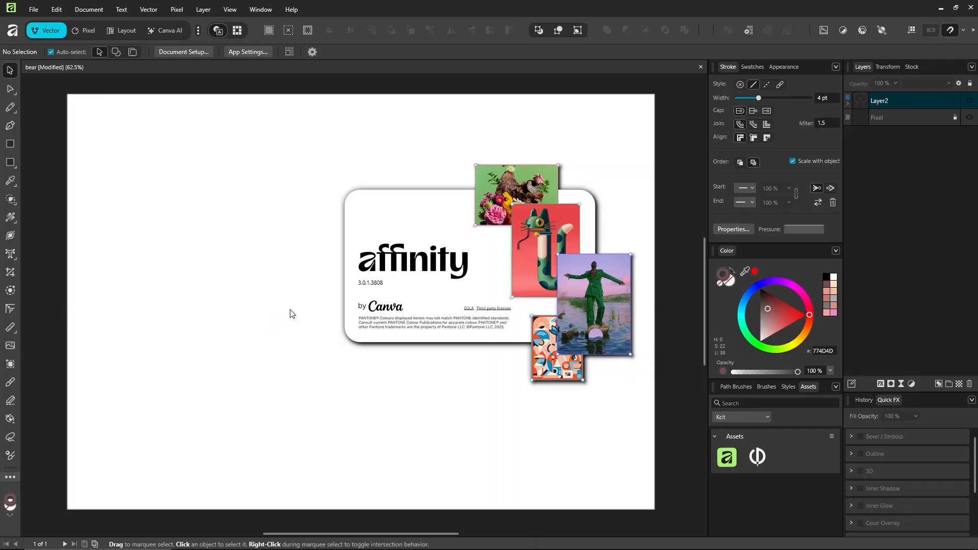
mouse_move(275, 330)
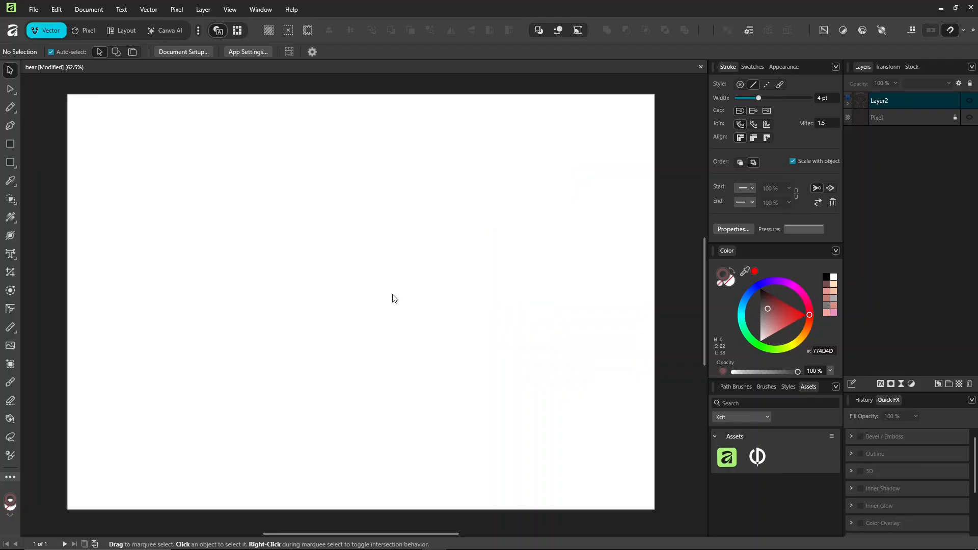
mouse_move(375, 277)
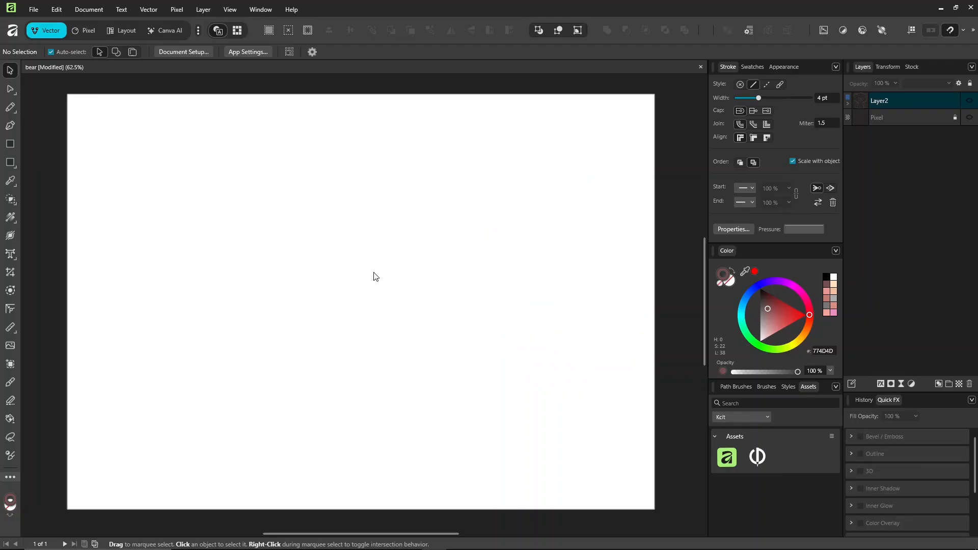
mouse_move(420, 271)
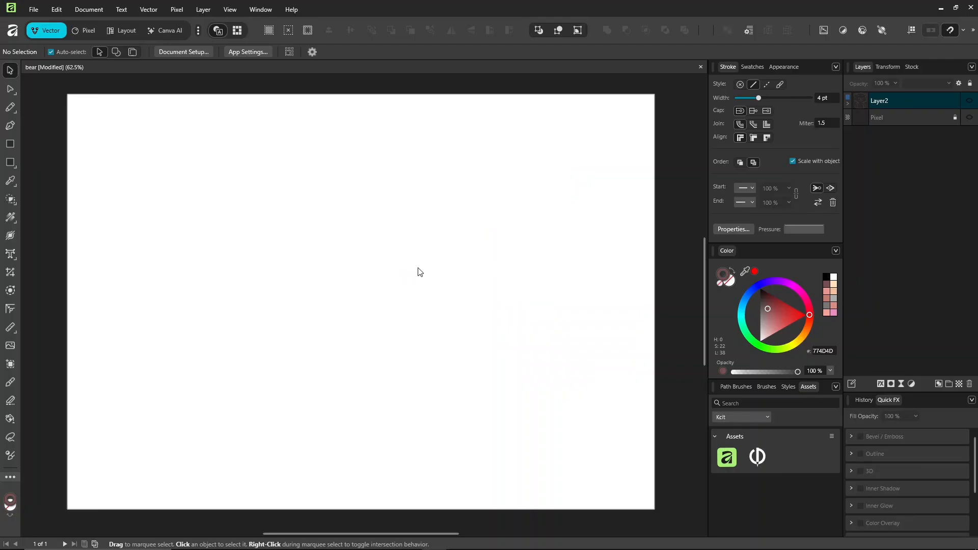
Show the bear line drawing, switch to the Pixel persona and add a pixel layer named 'color'
left_click(970, 101)
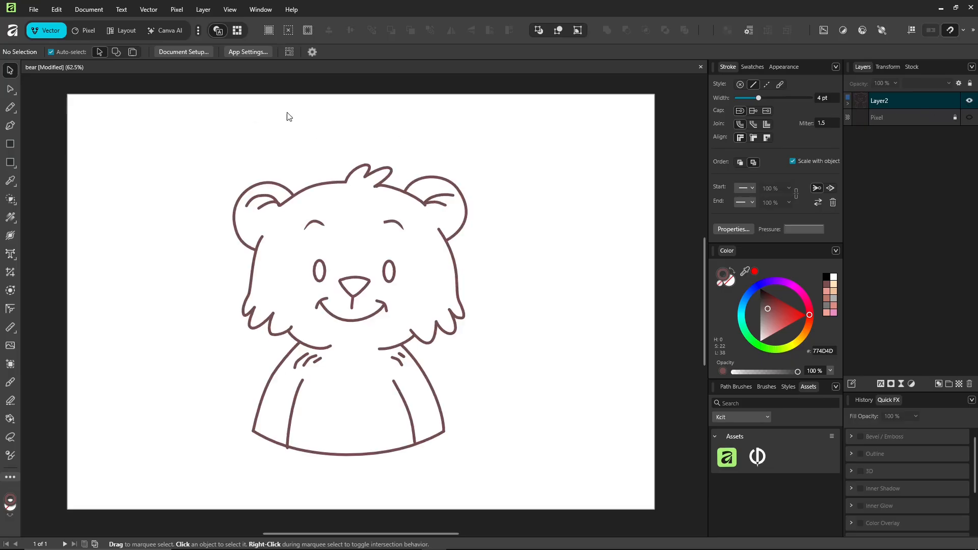
mouse_move(276, 146)
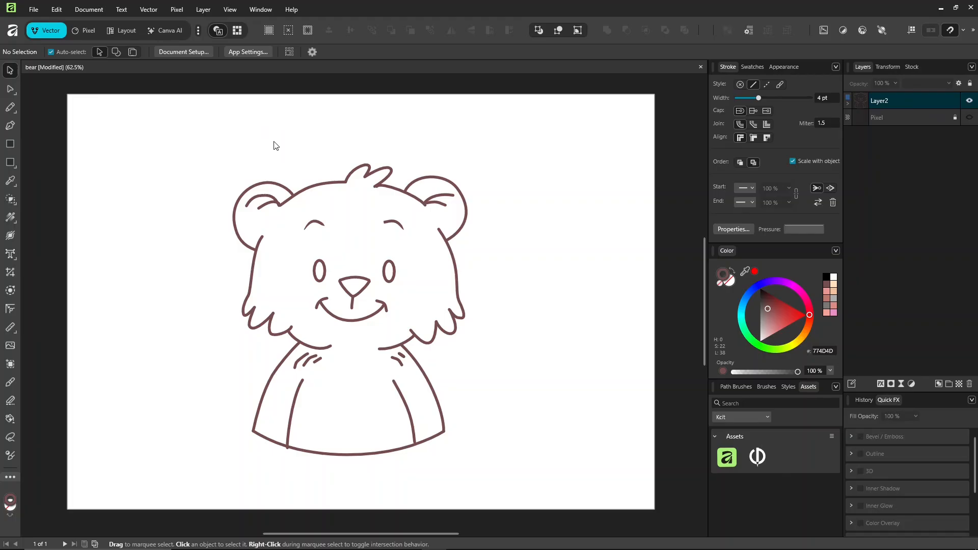
mouse_move(257, 139)
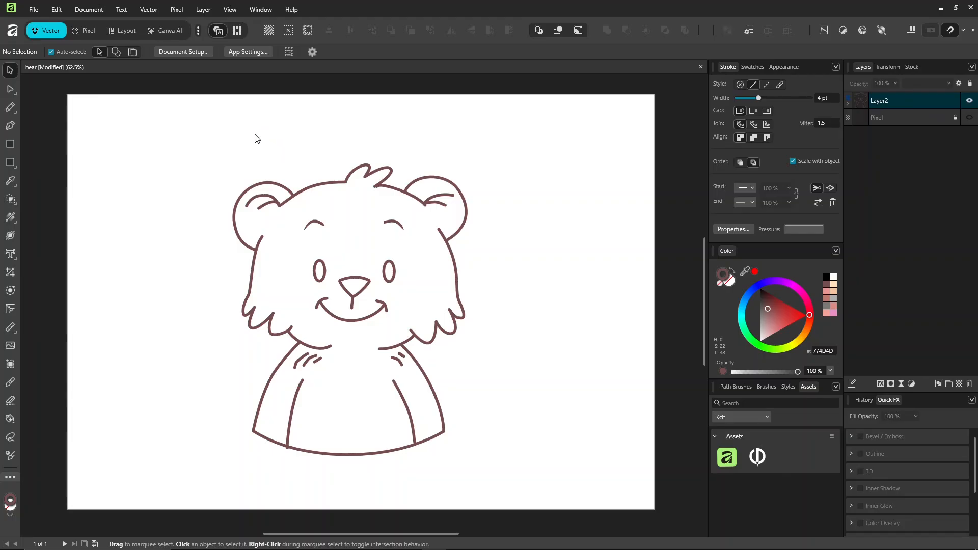
left_click(84, 30)
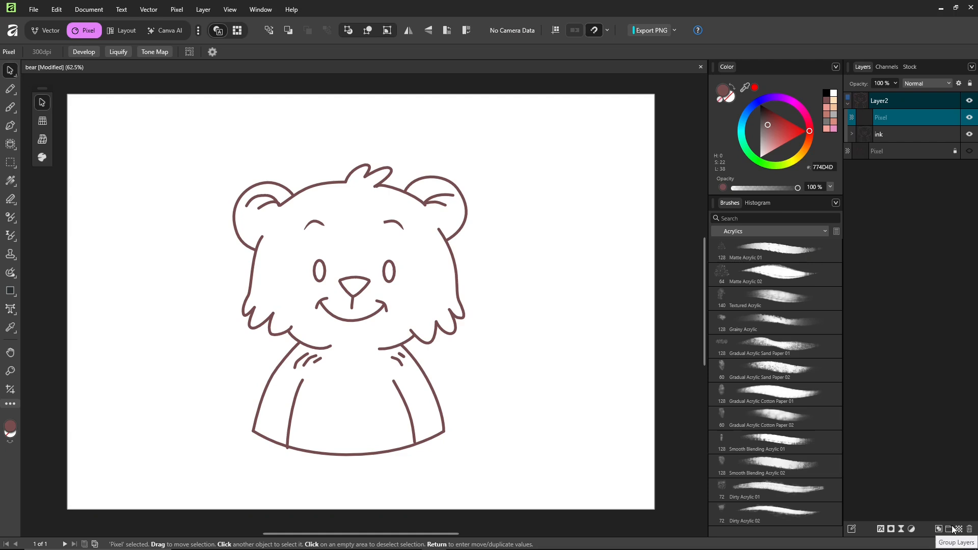
double_click(900, 118)
type("color")
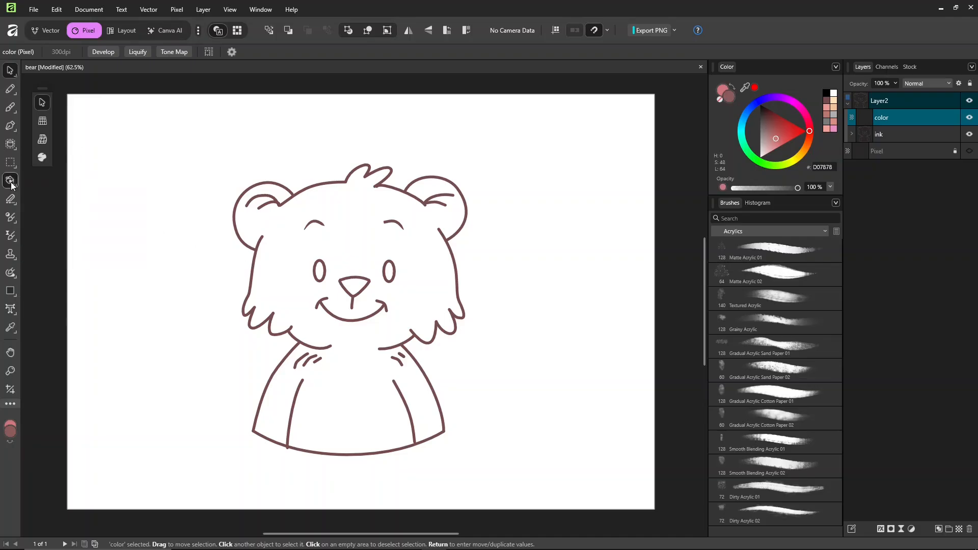
Flood-fill the bear with rosy brown, then its eyes and nose with dark brown
left_click(10, 180)
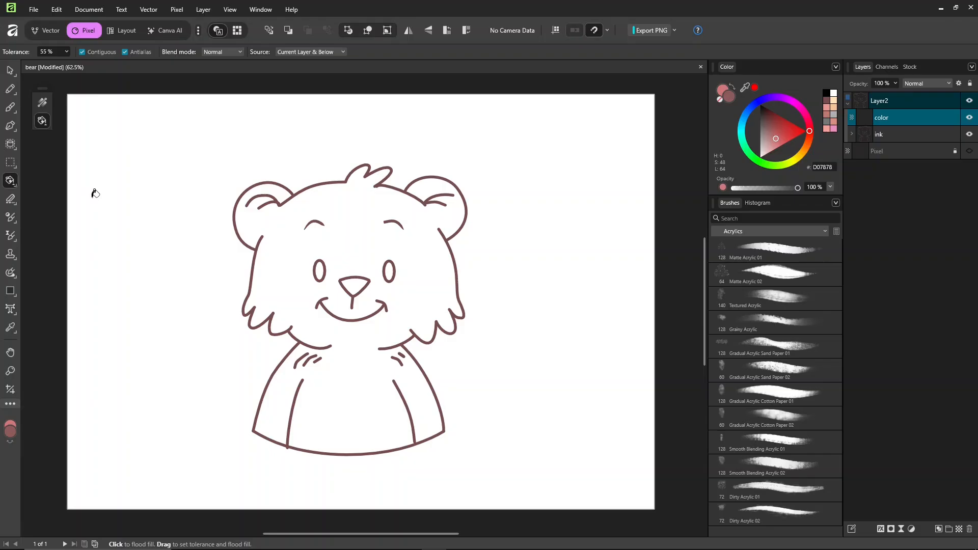
mouse_move(261, 43)
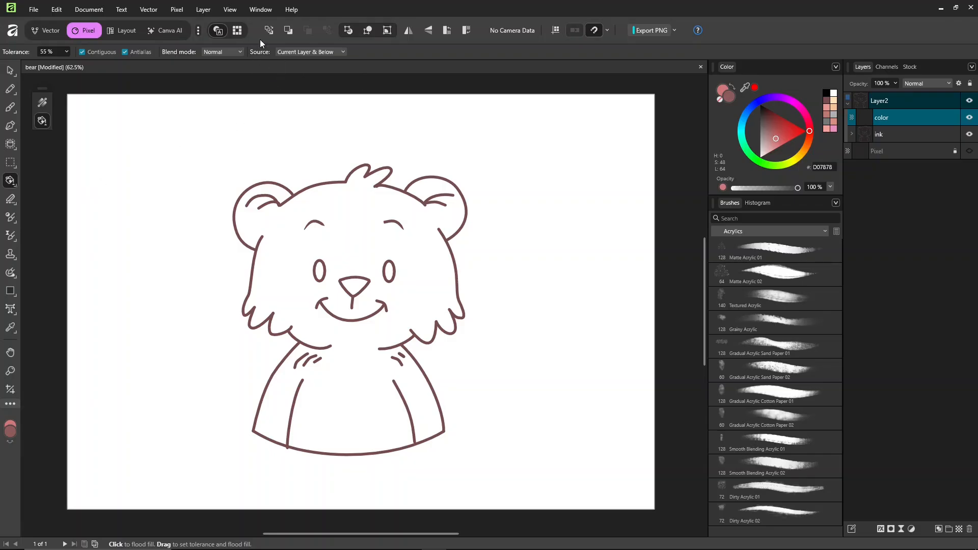
mouse_move(315, 60)
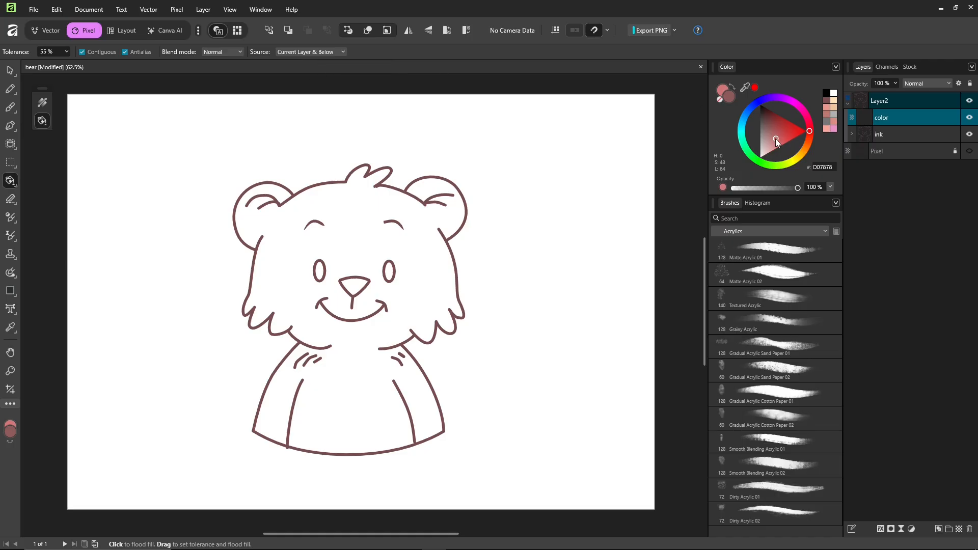
left_click(776, 138)
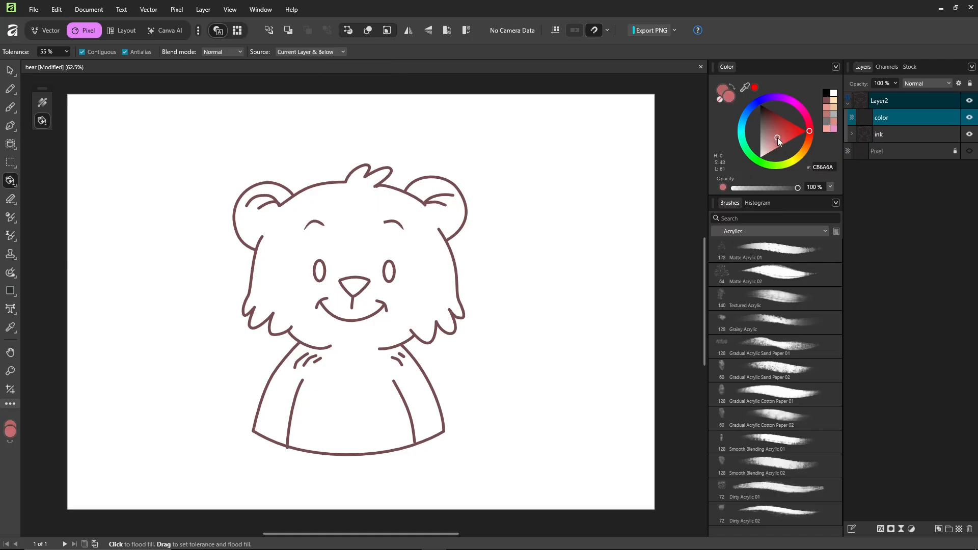
left_click(361, 225)
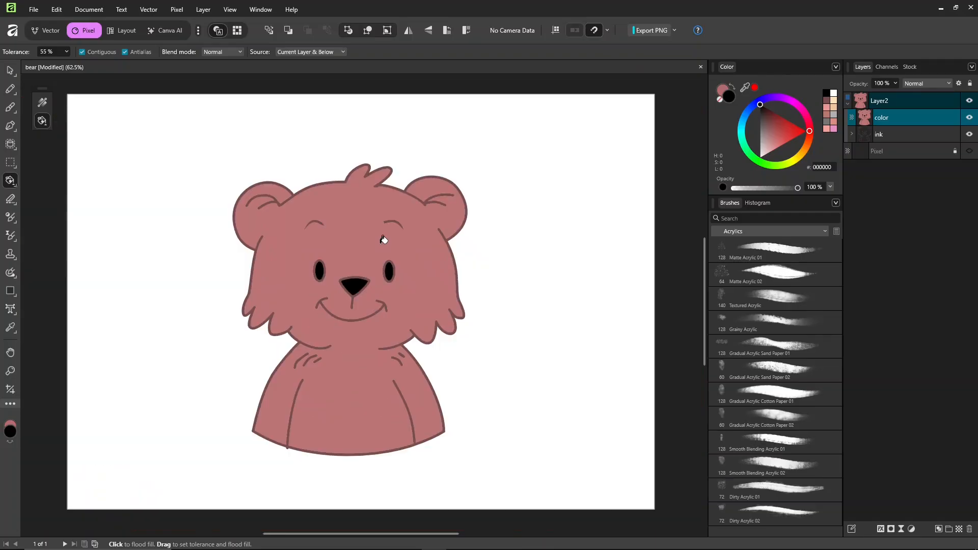
mouse_move(496, 208)
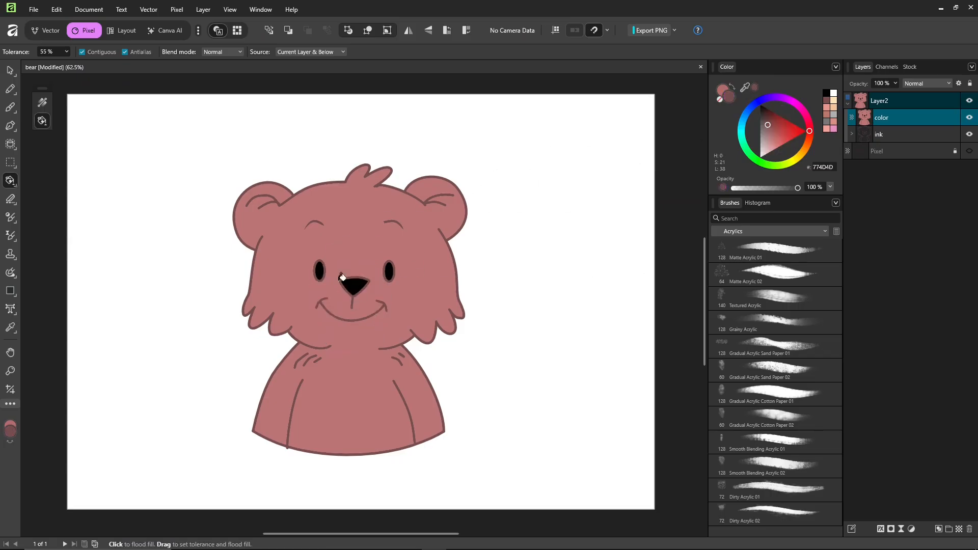
left_click(344, 278)
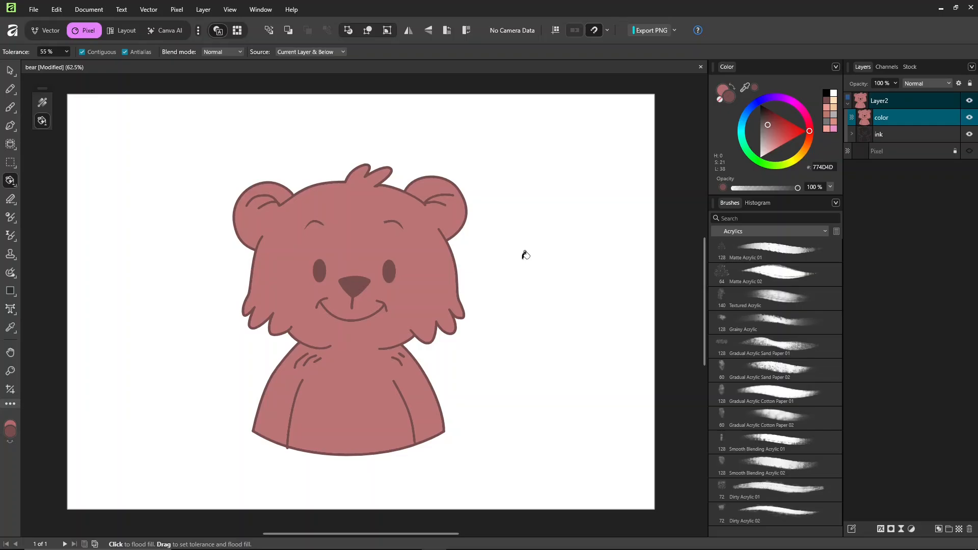
mouse_move(512, 263)
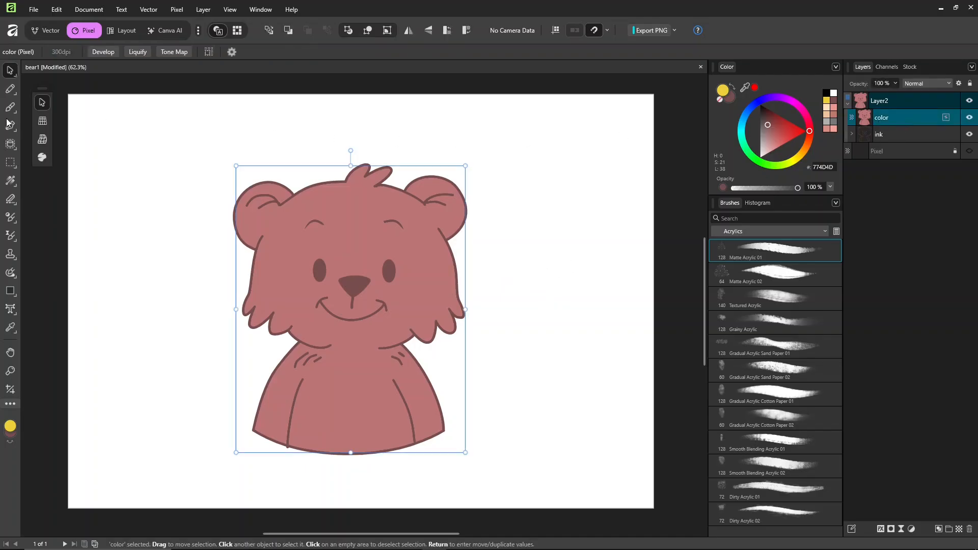
left_click(10, 107)
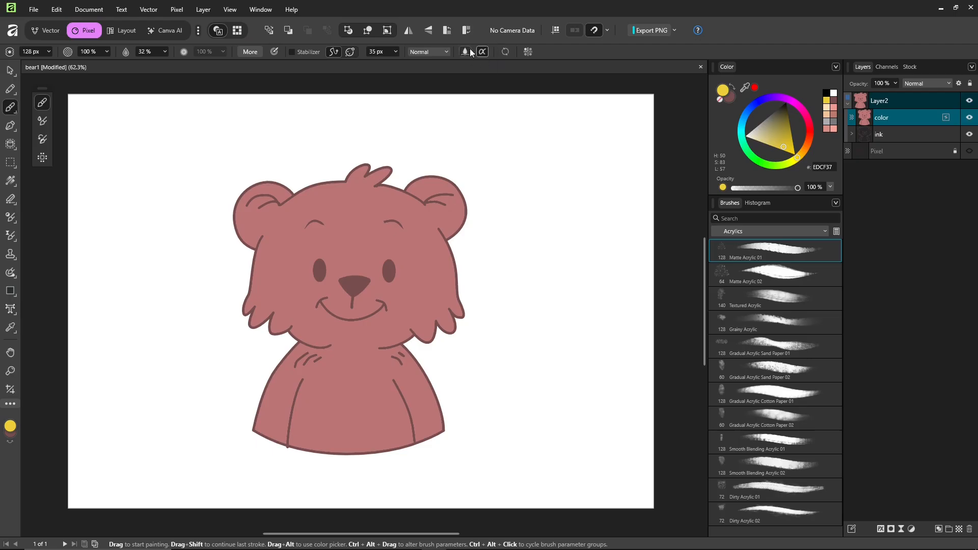
mouse_move(429, 240)
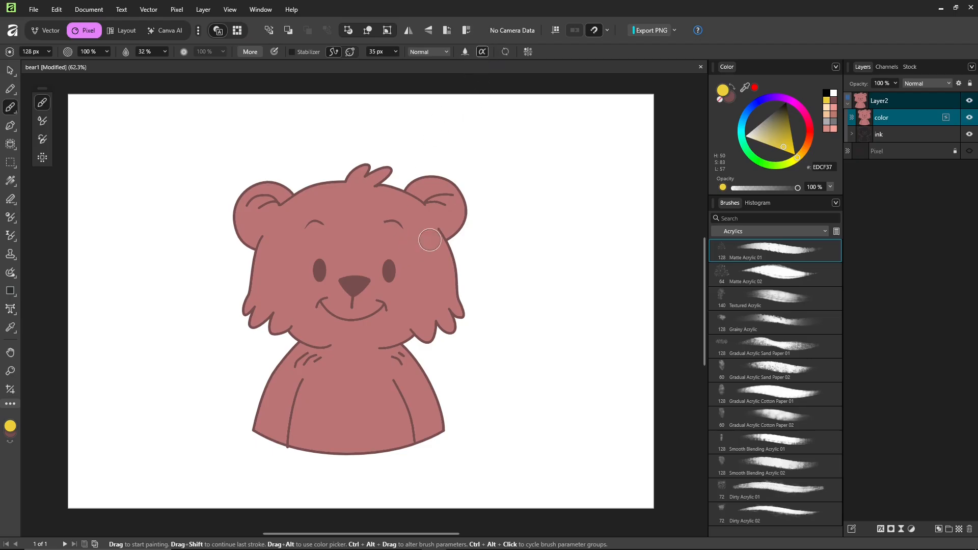
left_click(788, 139)
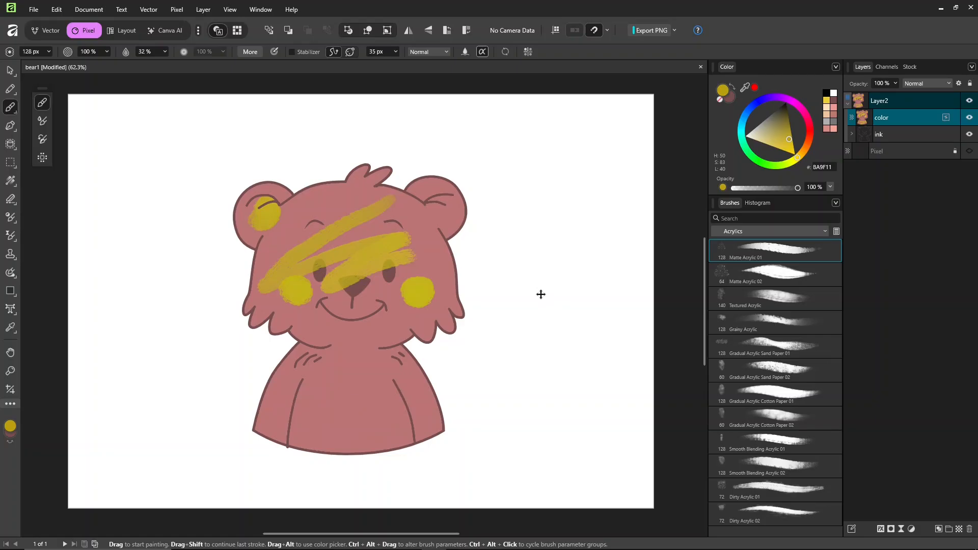
key("ctrl+z")
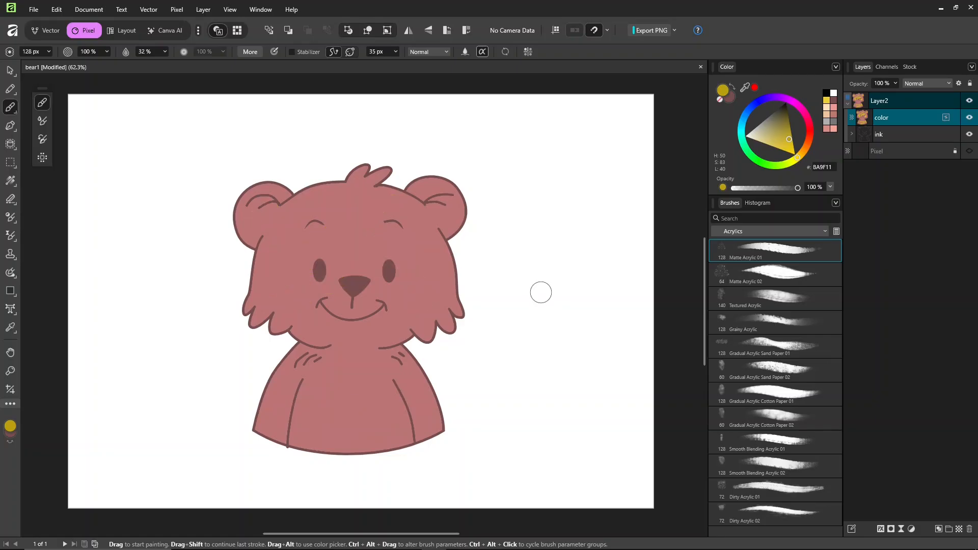
mouse_move(486, 158)
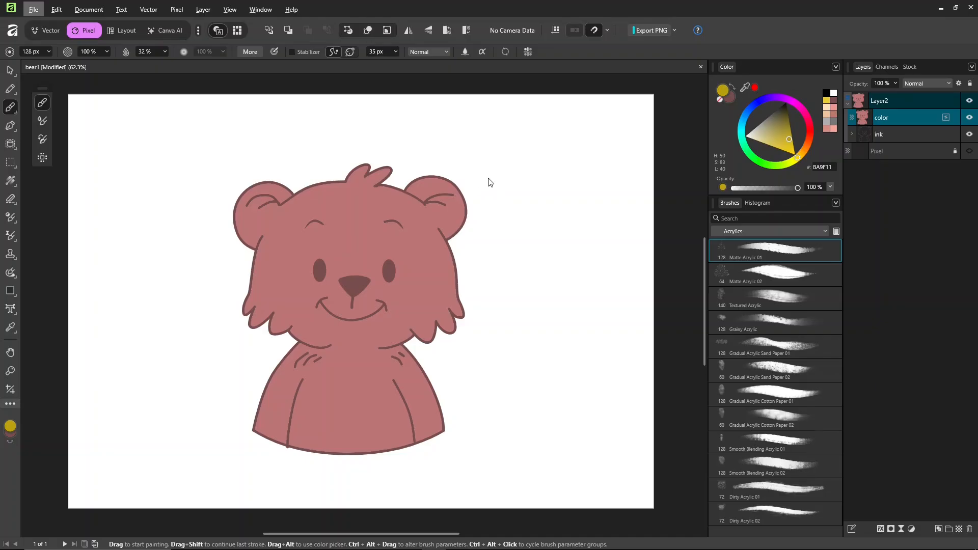
mouse_move(513, 363)
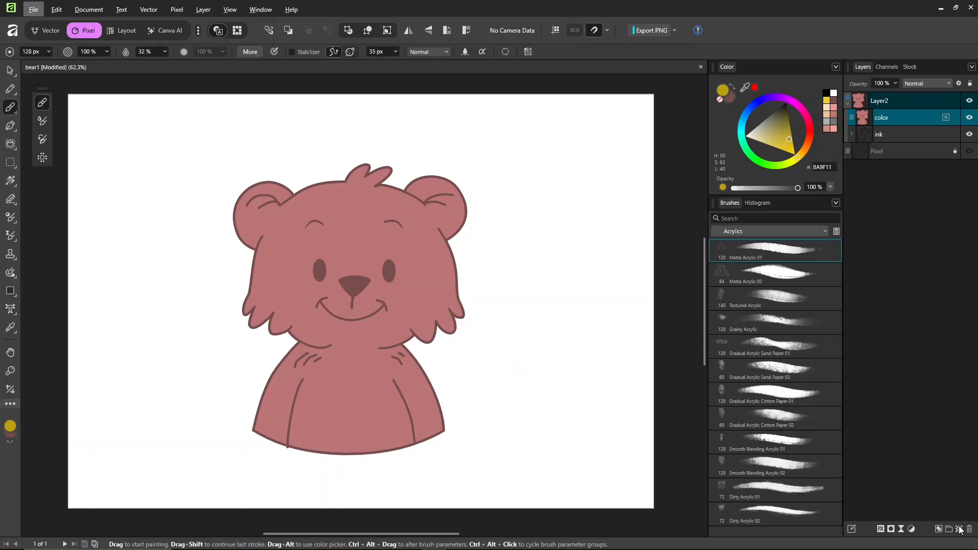
Delete the color paint layer, leaving only the brown outlines
left_click(945, 529)
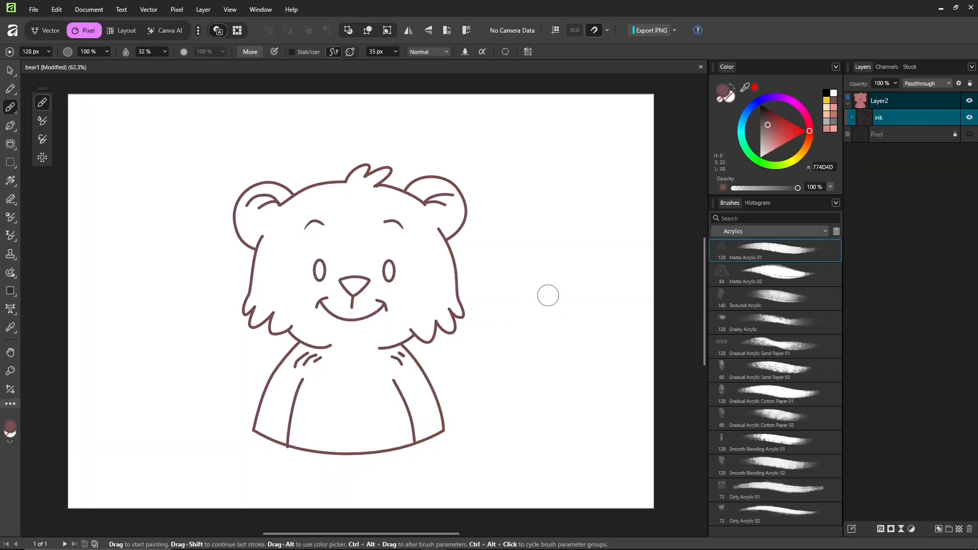
Select the ink line art and apply Expand Stroke to make filled curve shapes
left_click(47, 29)
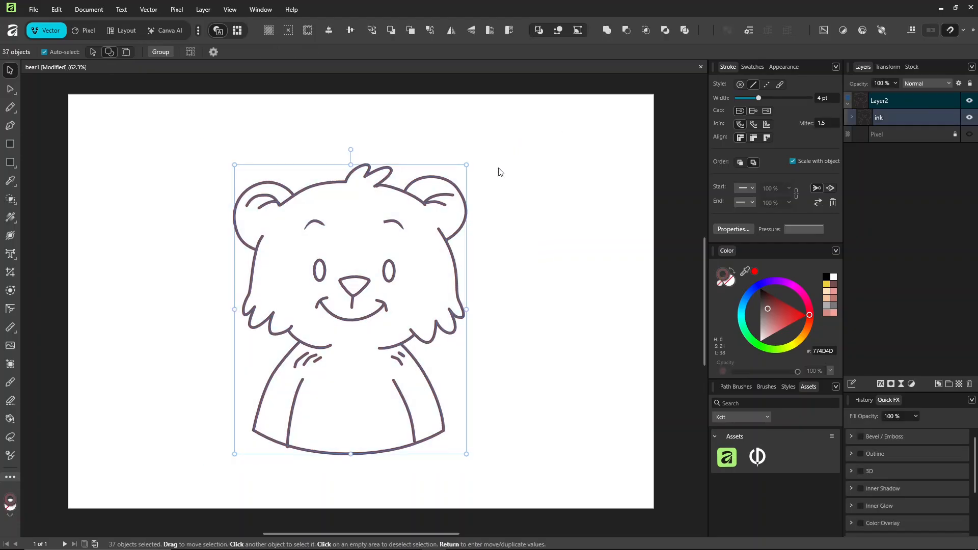
mouse_move(454, 188)
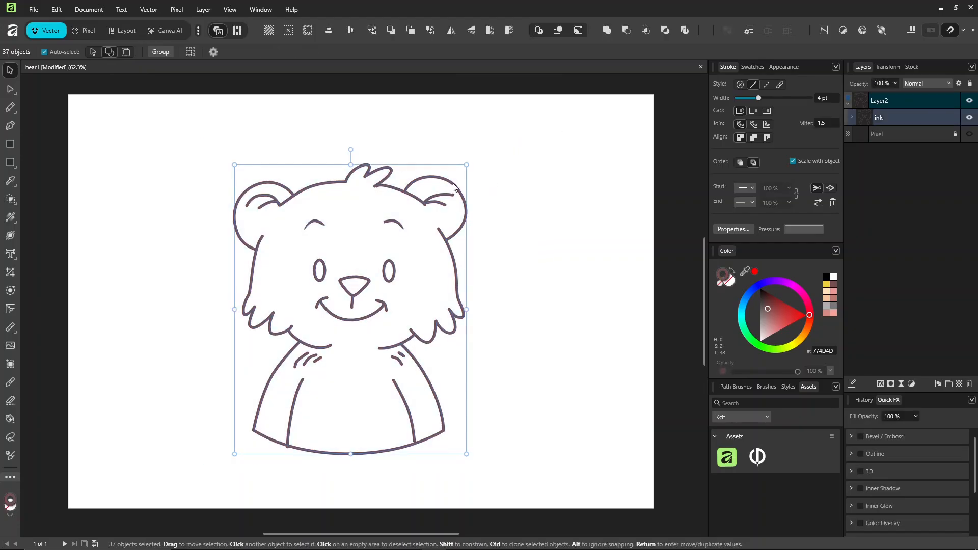
right_click(453, 186)
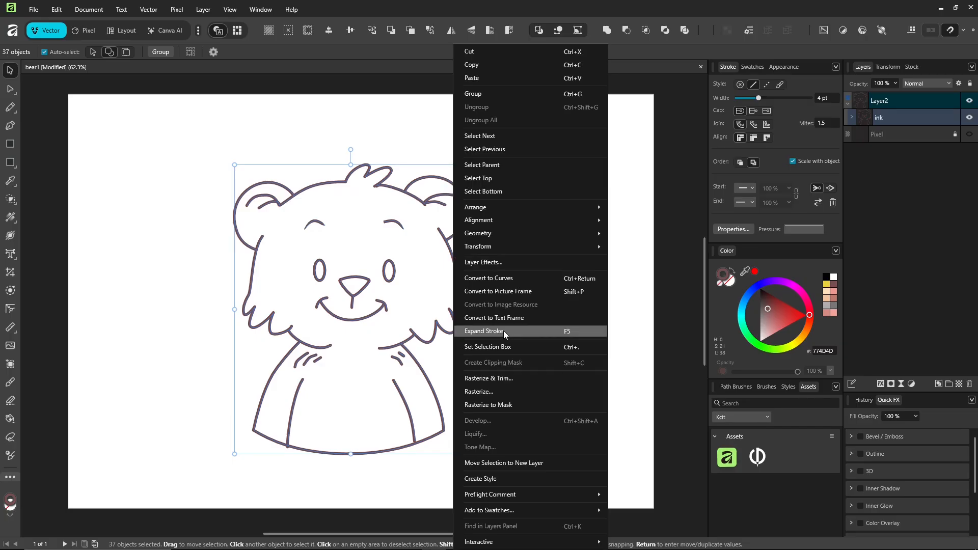
left_click(484, 331)
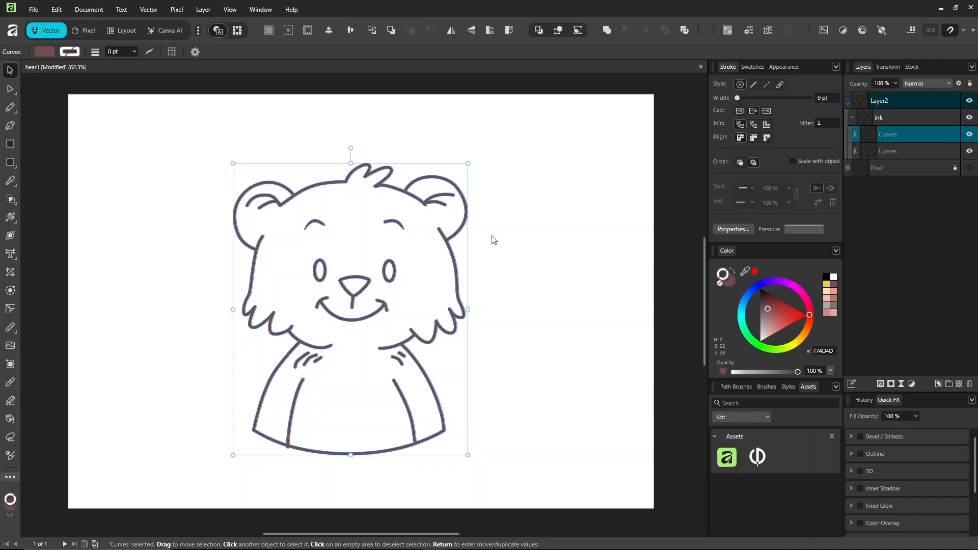
mouse_move(888, 156)
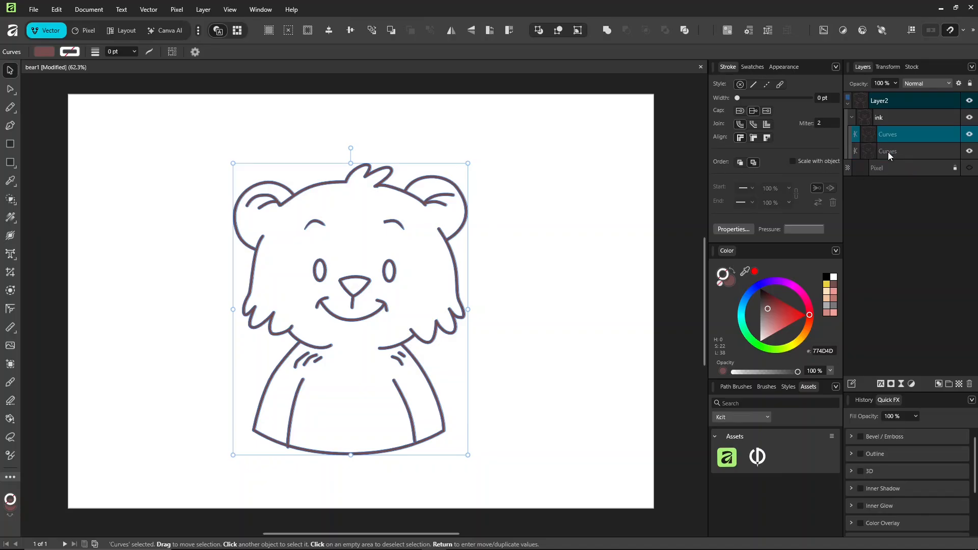
Rename the second Curves layer to 'color' inside the bear group
double_click(887, 151)
type("color")
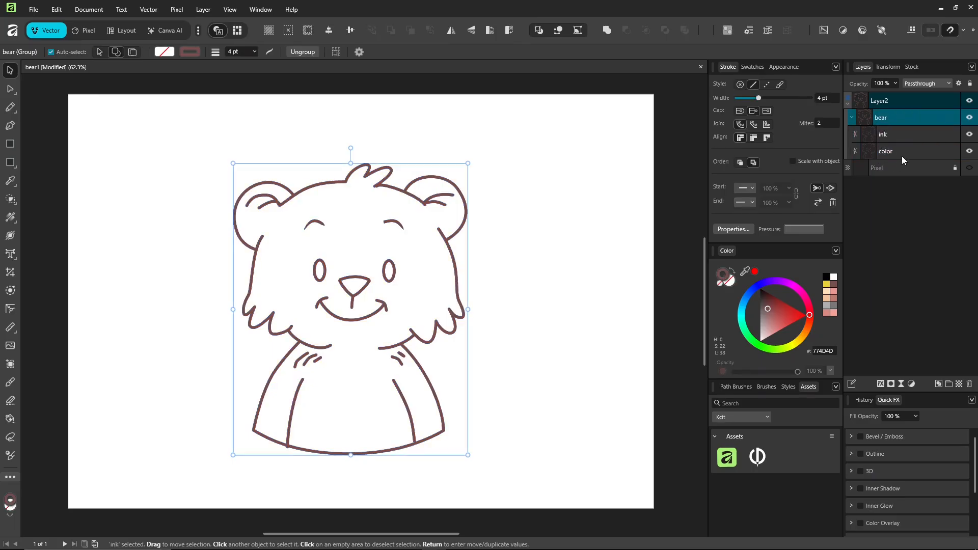
Apply Geometry > Fill Holes to the color layer for a solid rosy brown silhouette
left_click(885, 151)
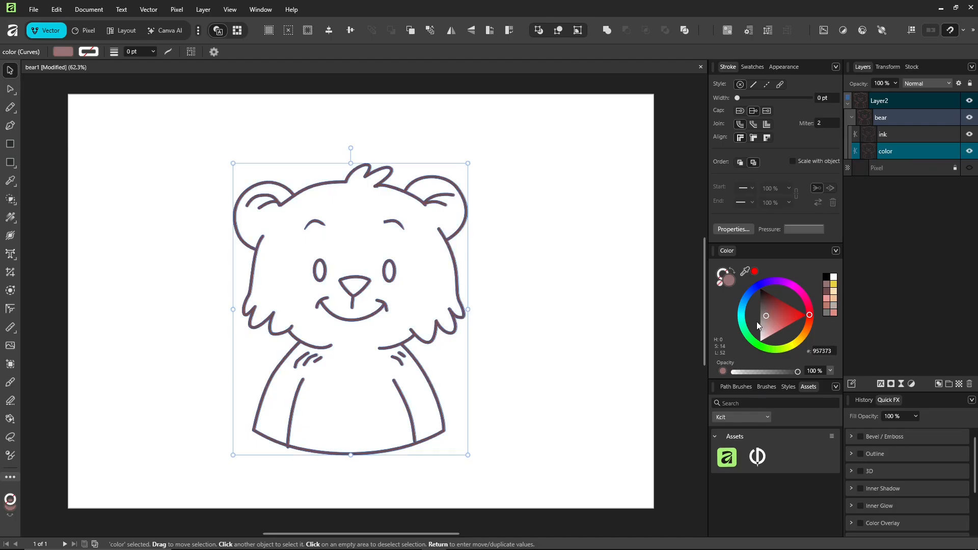
mouse_move(387, 273)
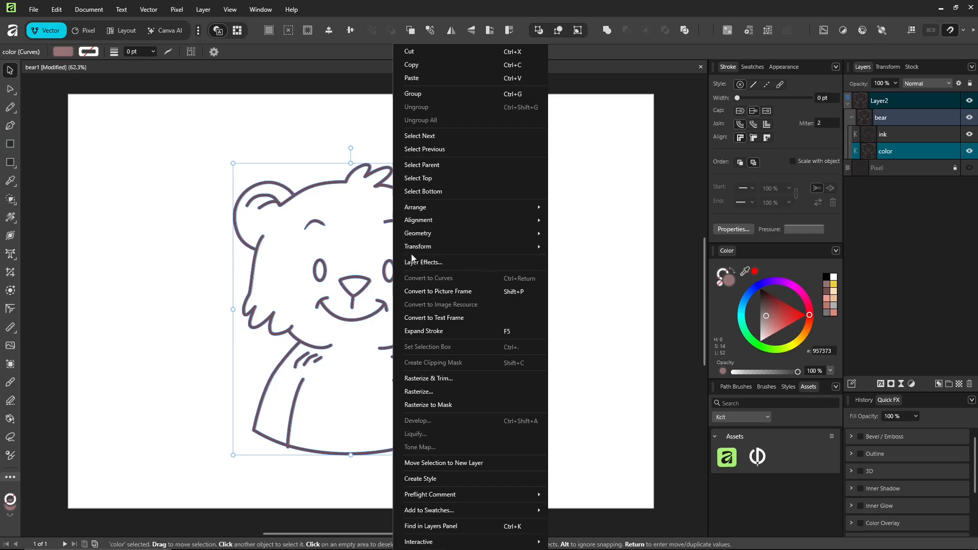
mouse_move(418, 234)
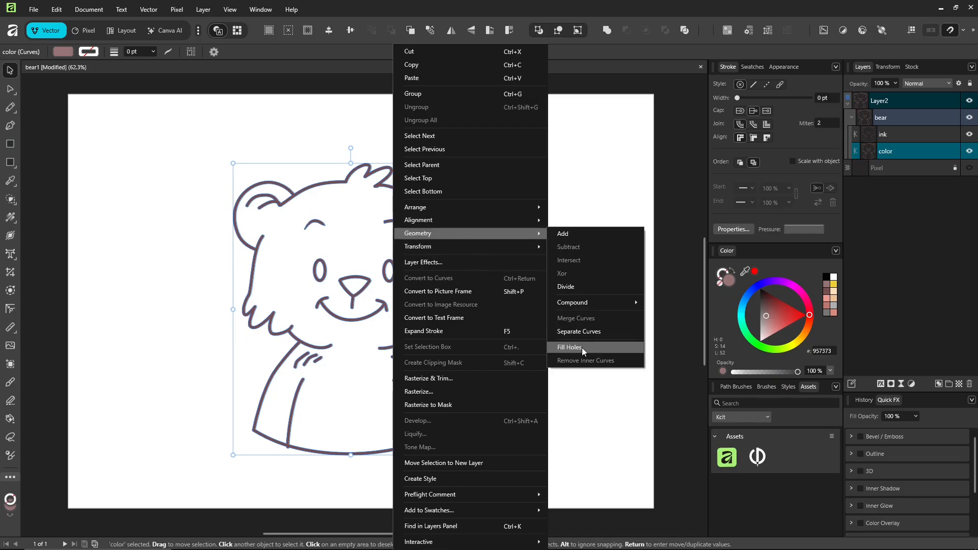
left_click(571, 346)
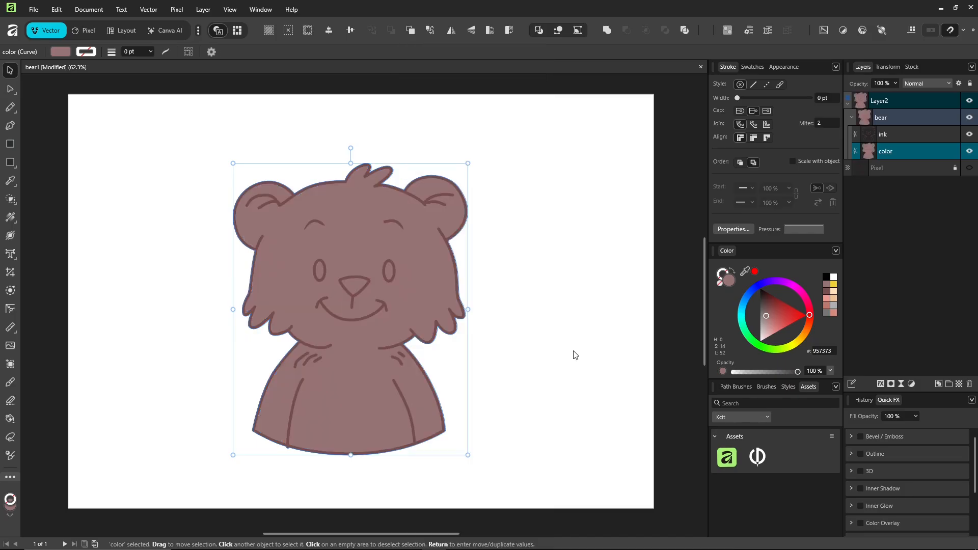
mouse_move(566, 355)
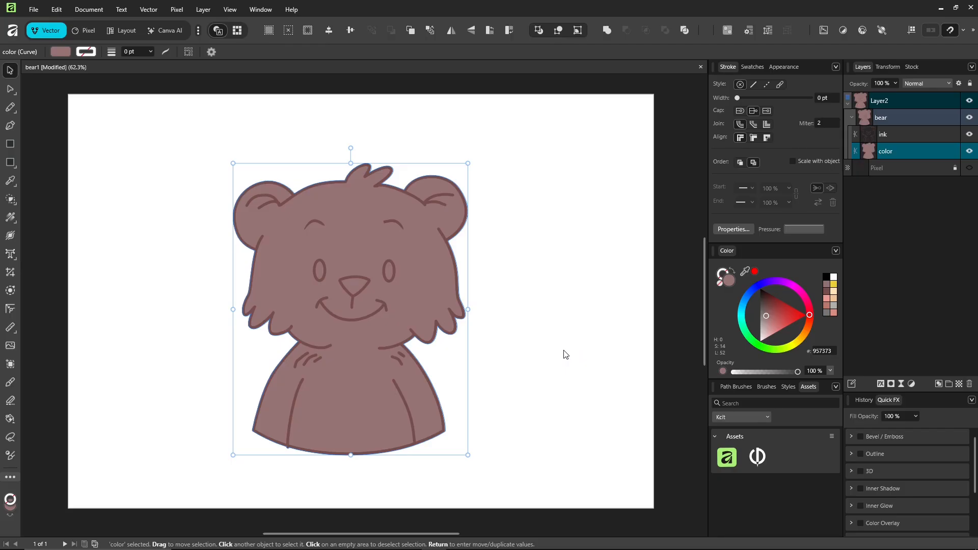
mouse_move(538, 355)
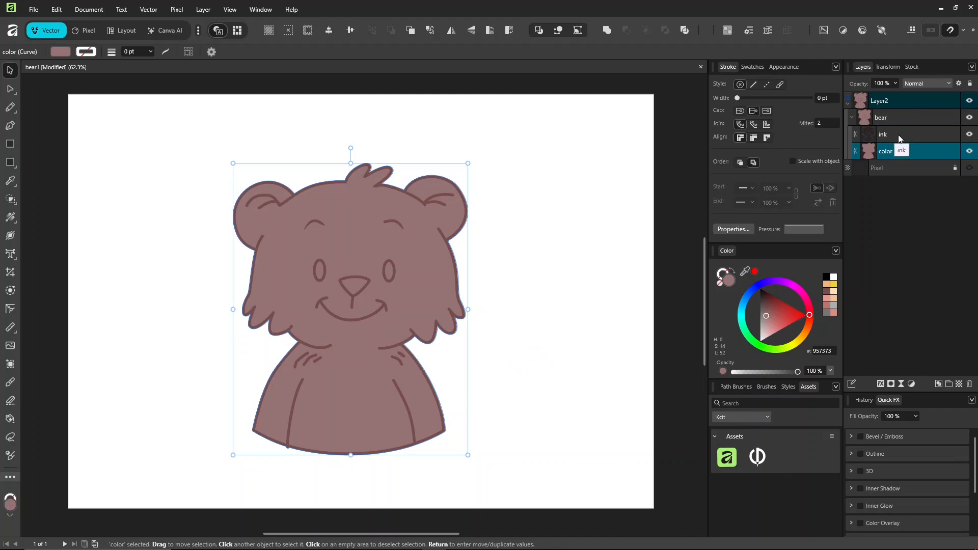
Vector flood-fill the eyes and nose on the ink layer with darker brown
left_click(882, 134)
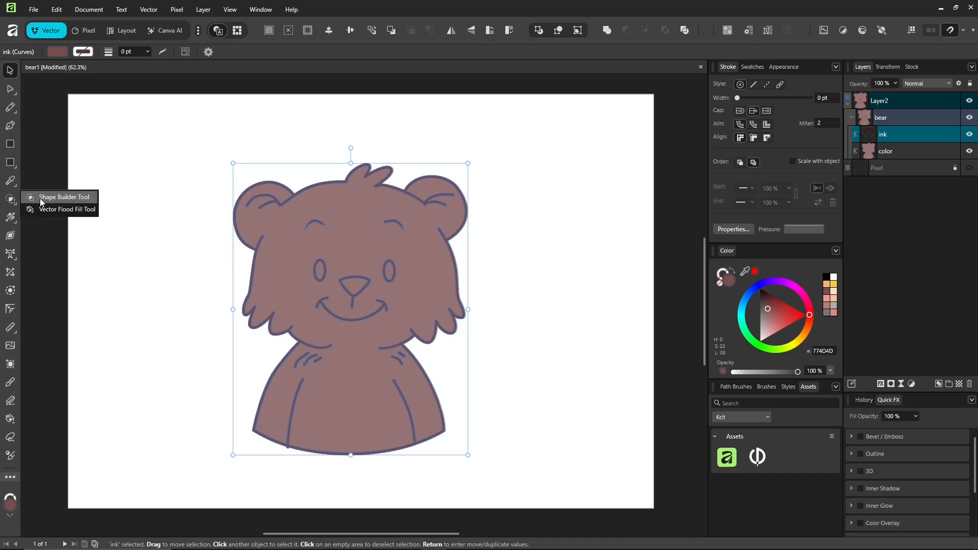
left_click(67, 210)
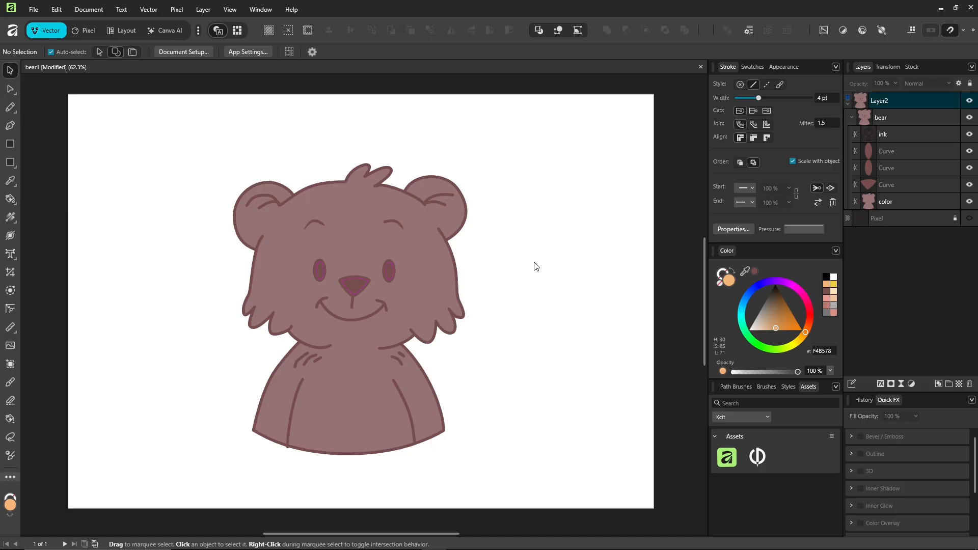
mouse_move(534, 268)
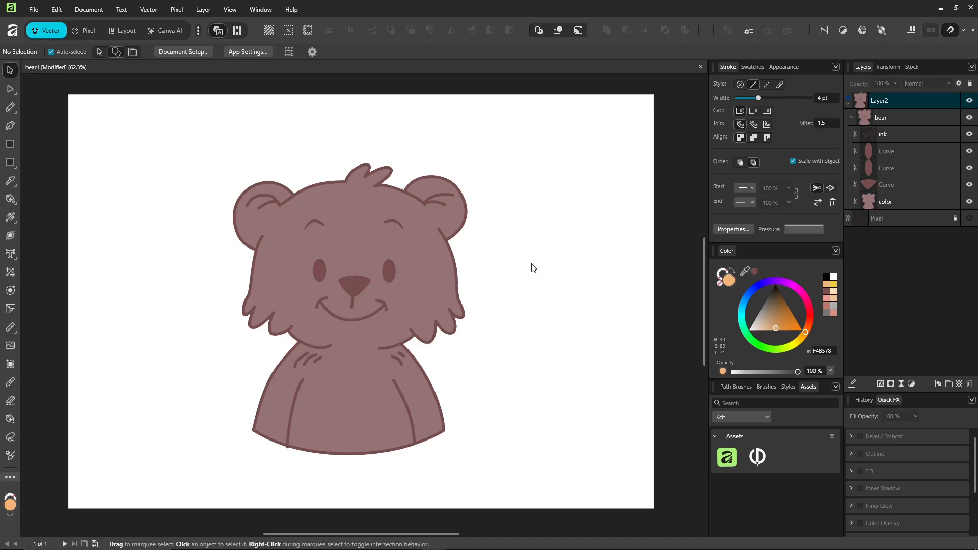
Draw the tan belly shape with the Pencil and the tan muzzle ellipse on the color layer
left_click(886, 201)
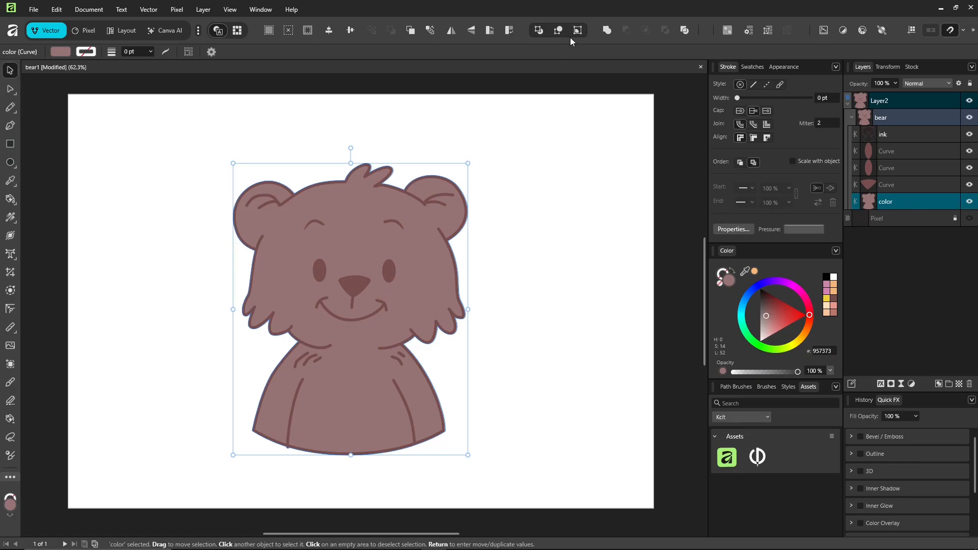
mouse_move(578, 30)
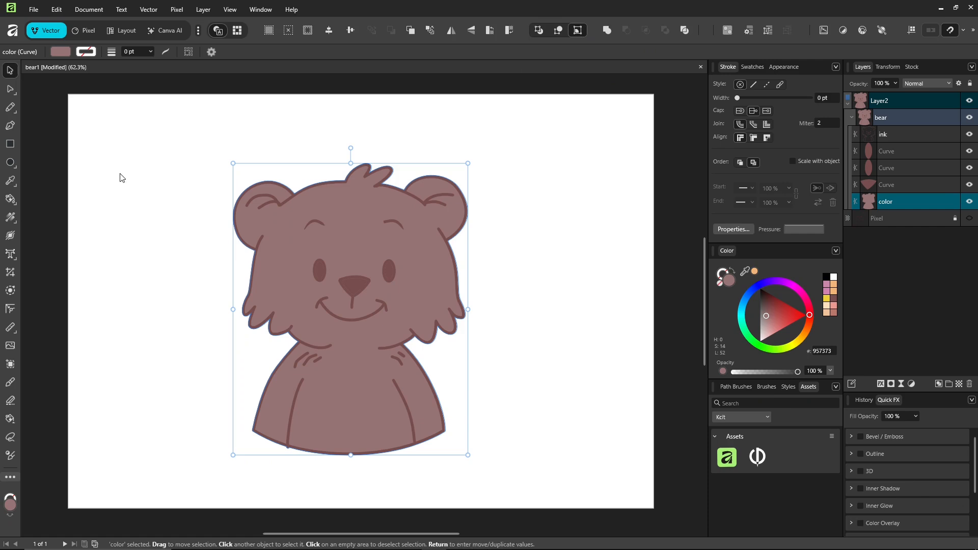
left_click(9, 107)
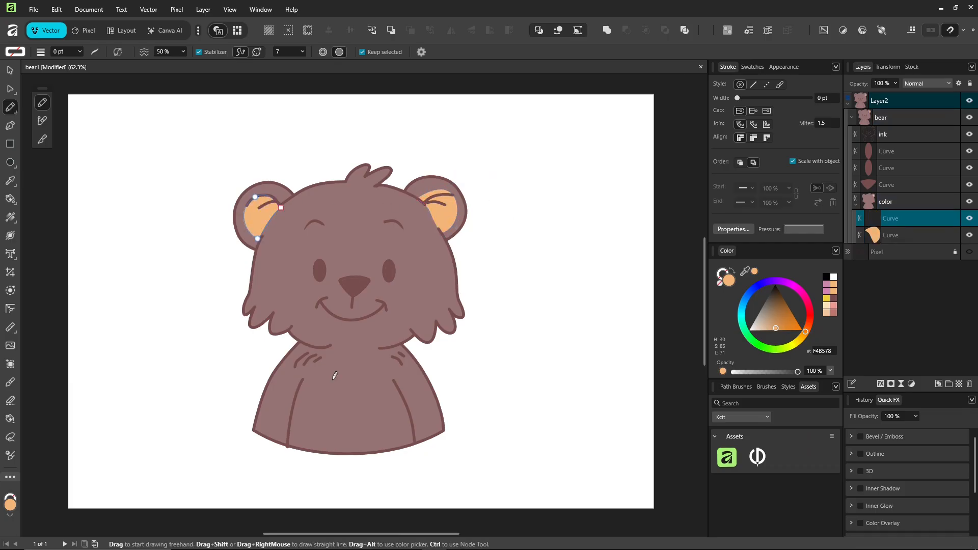
left_click_drag(331, 368, 408, 409)
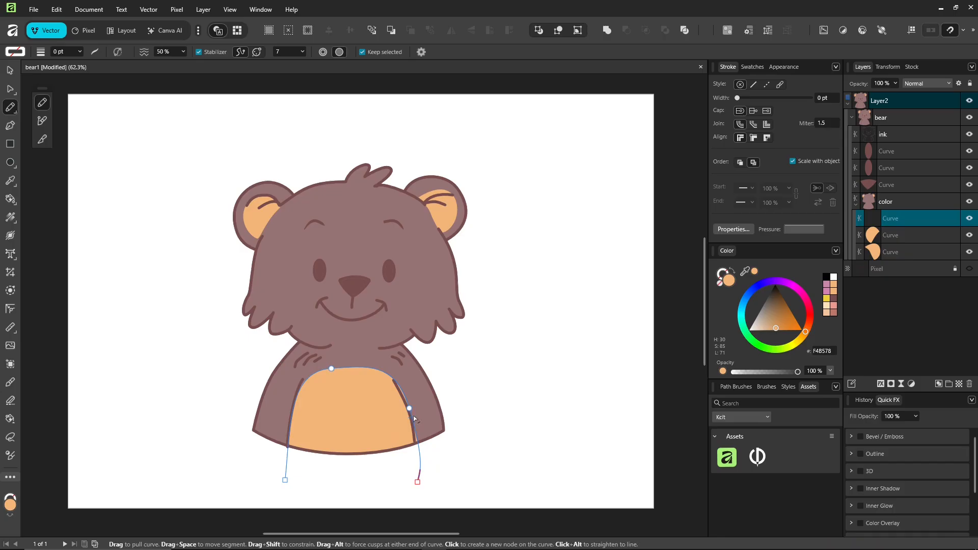
left_click(9, 162)
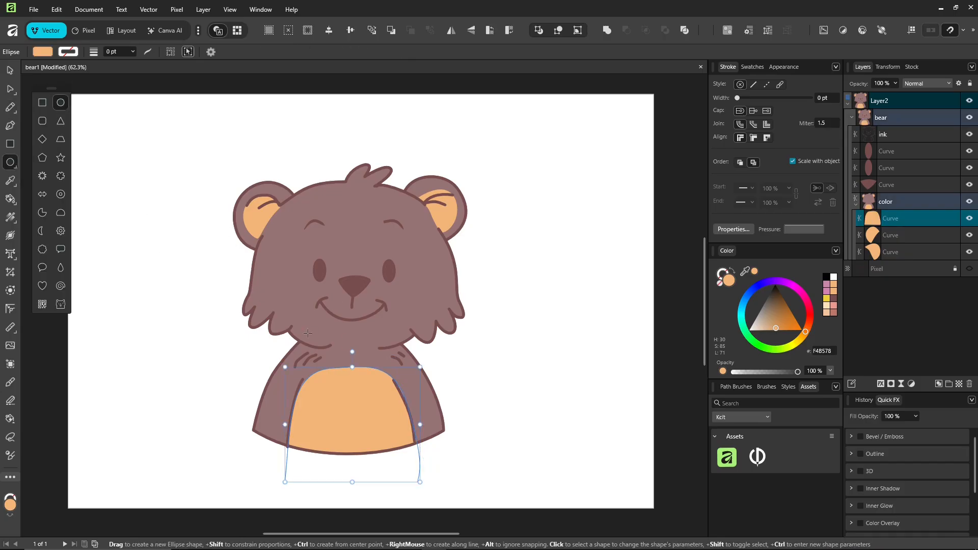
left_click_drag(405, 277, 448, 279)
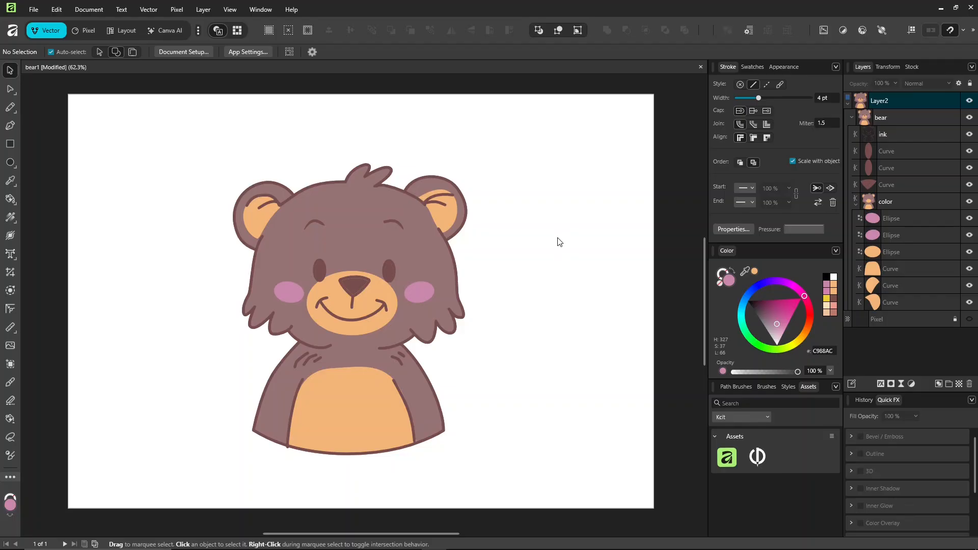
mouse_move(528, 270)
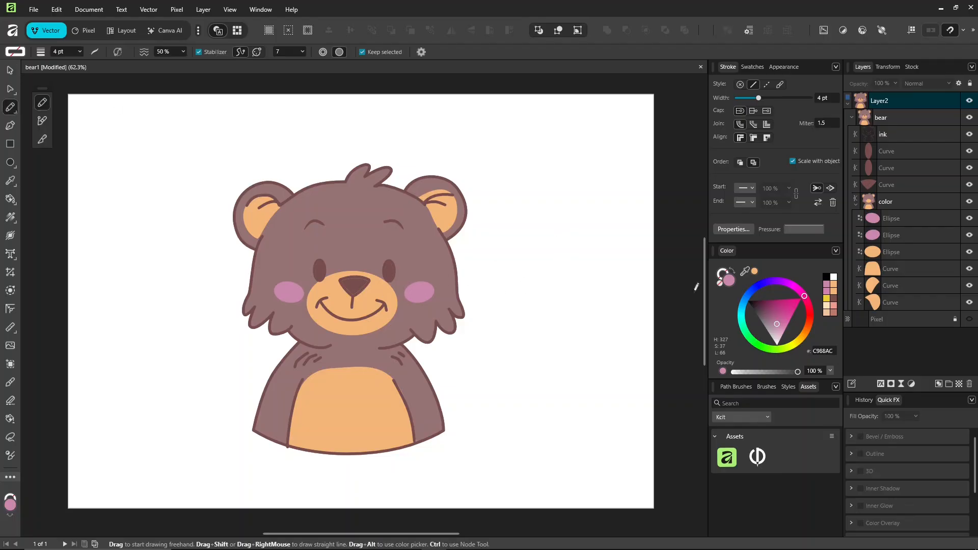
Add white eye highlights and belly fur tufts, then deselect to review the bear
left_click(774, 319)
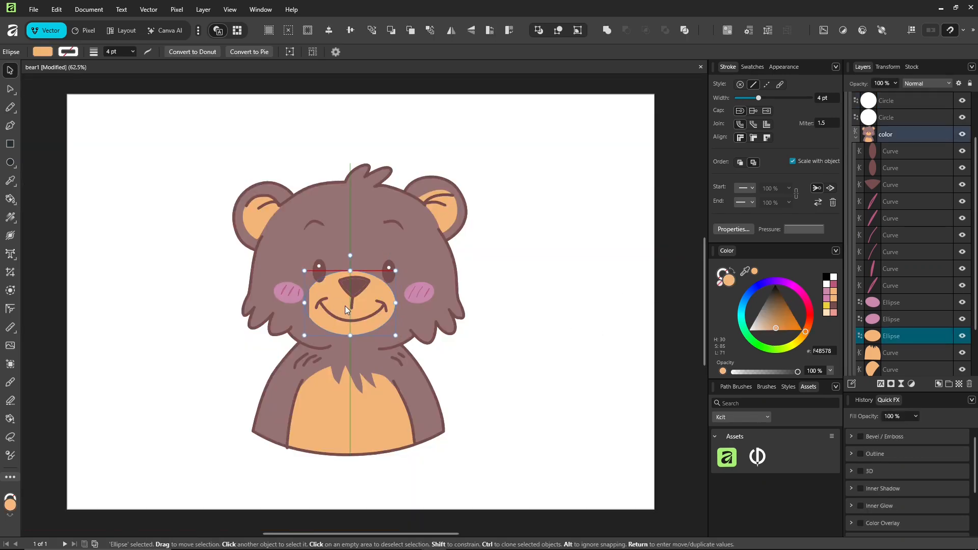
left_click(570, 285)
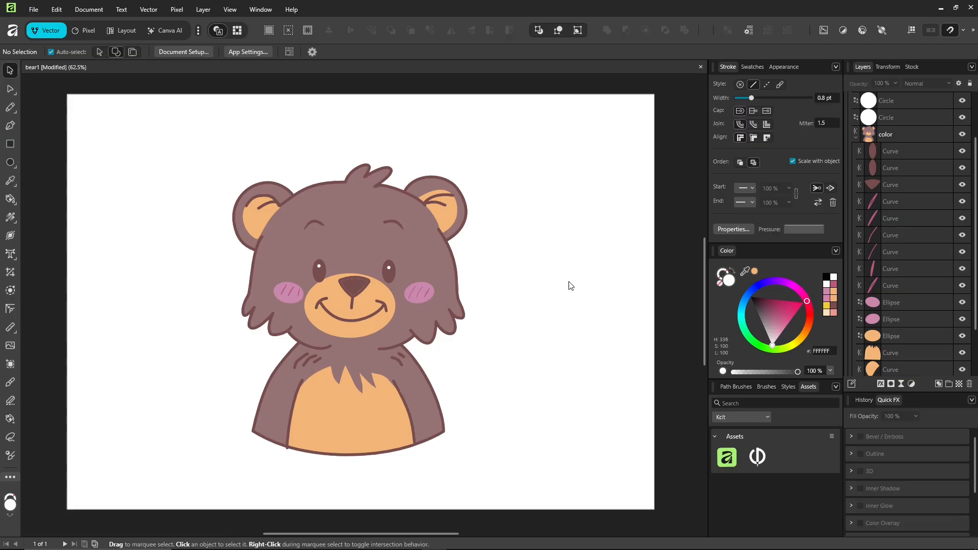